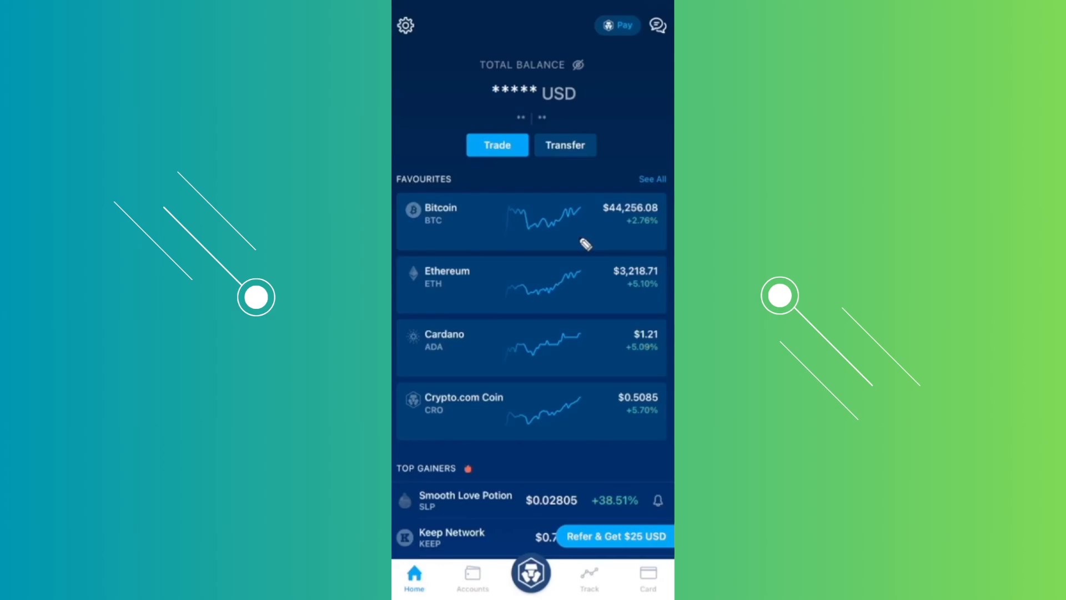
# - Bring up the Transfer sheet offering Deposit and Withdraw from the Home screen
pyautogui.click(565, 144)
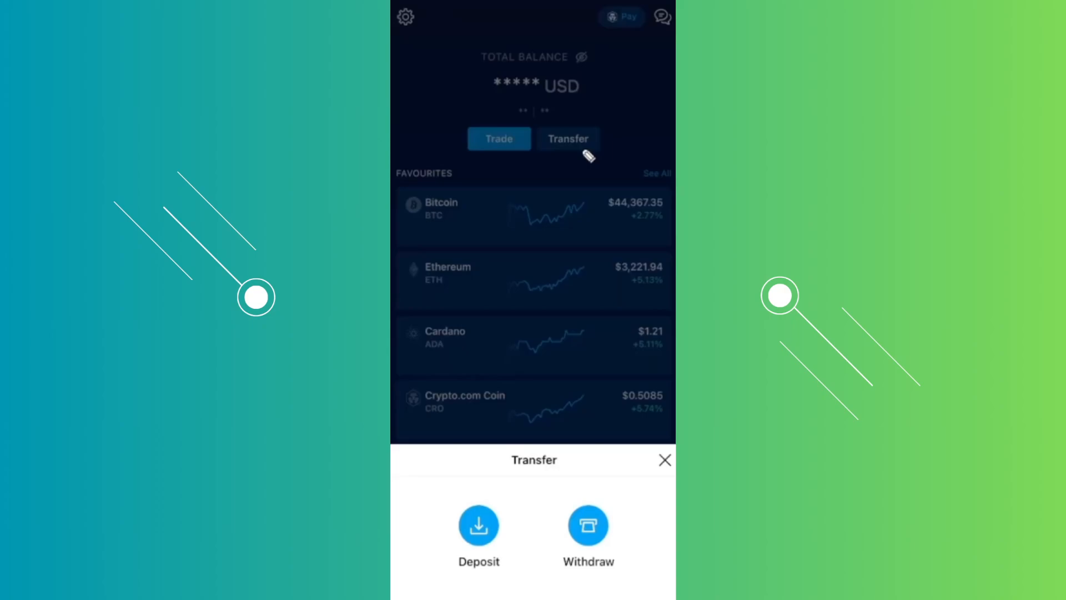
# - Choose Withdraw to reach the Withdrawal Whitelist and start adding a new entry
pyautogui.click(588, 526)
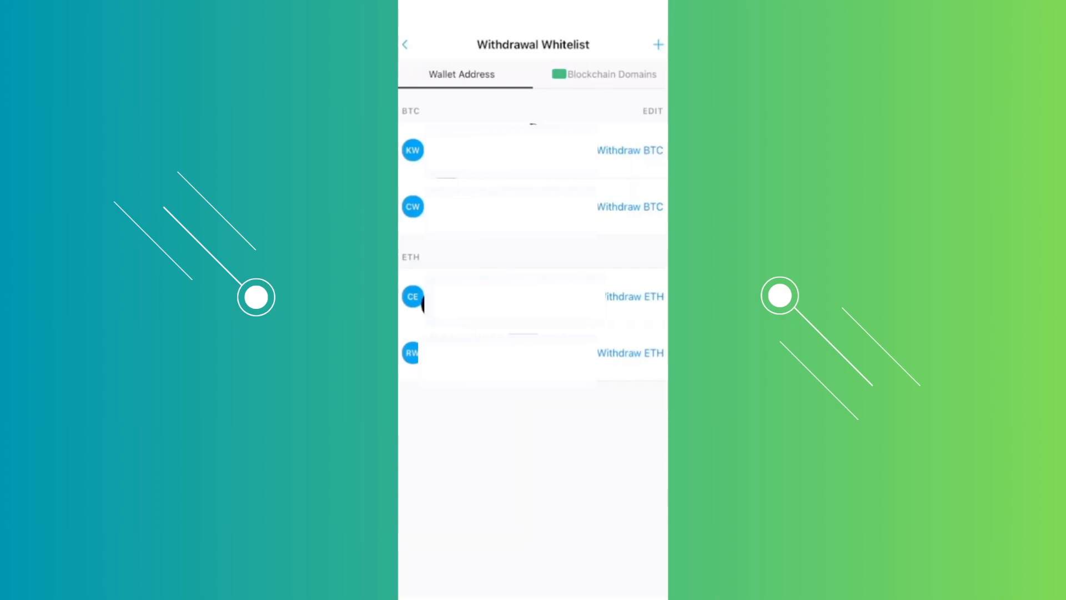
pyautogui.click(658, 45)
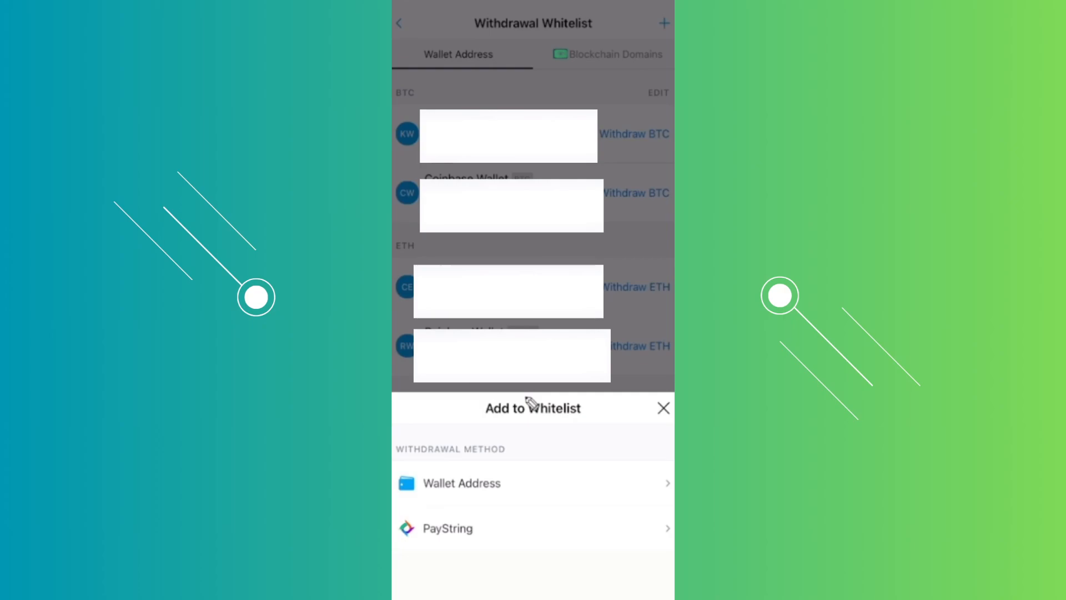
# - Choose Wallet Address to reach the ETH (ERC20) wallet address details form
pyautogui.click(462, 483)
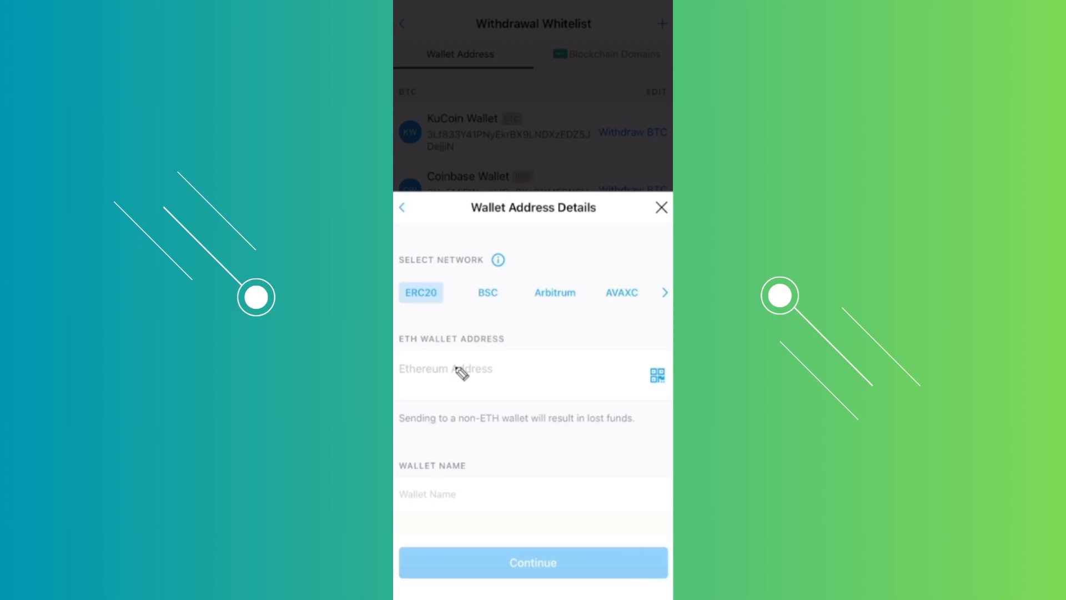
# - Whitelist the Metamask Ethereum address and enter a $100 ETH withdrawal to it
pyautogui.click(661, 207)
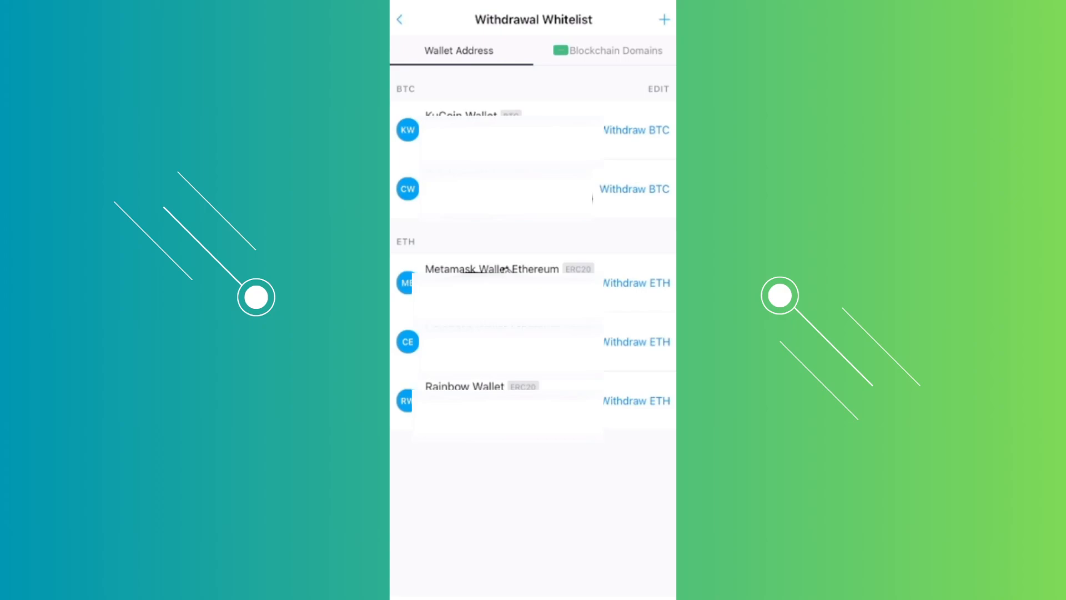
pyautogui.click(636, 284)
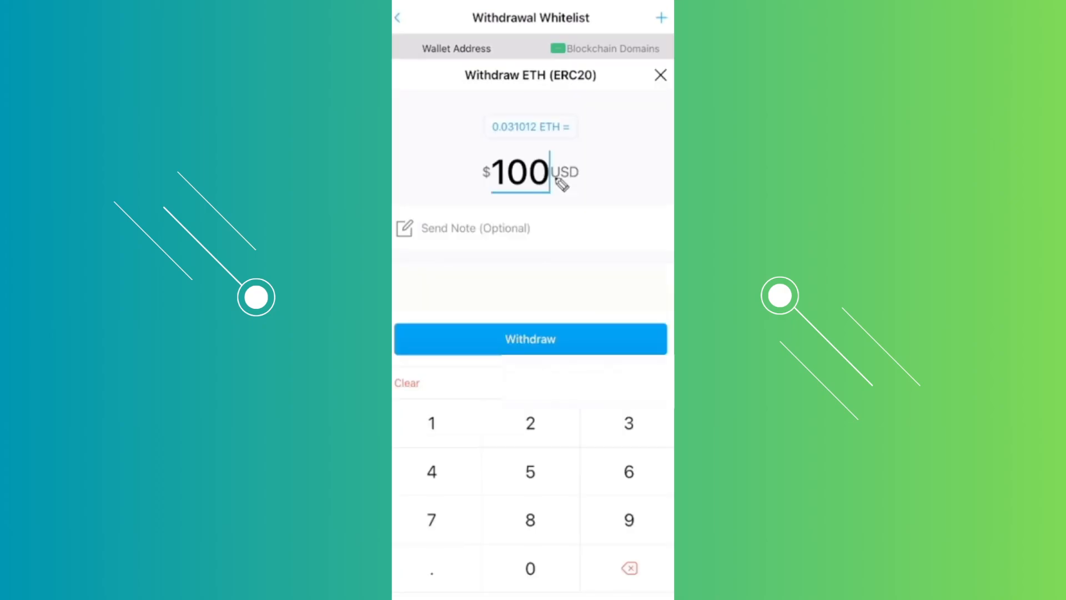